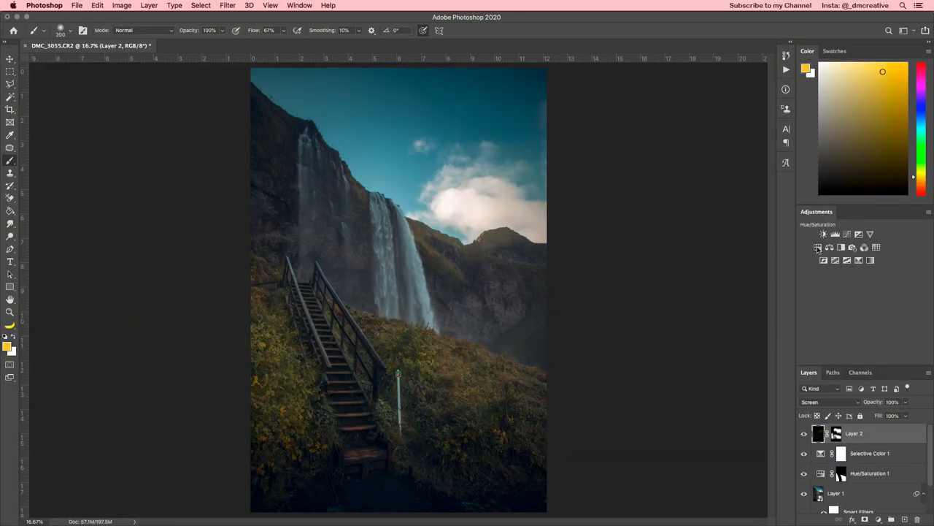
- Add a Hue/Saturation adjustment layer above Layer 2 from the Adjustments panel
{"action": "left_click", "coordinate": [823, 234]}
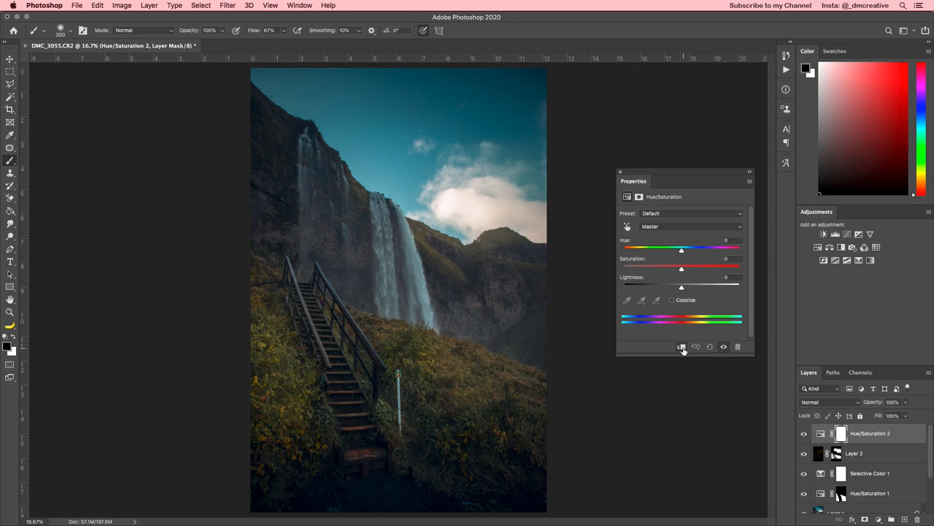
{"action": "mouse_move", "coordinate": [682, 347]}
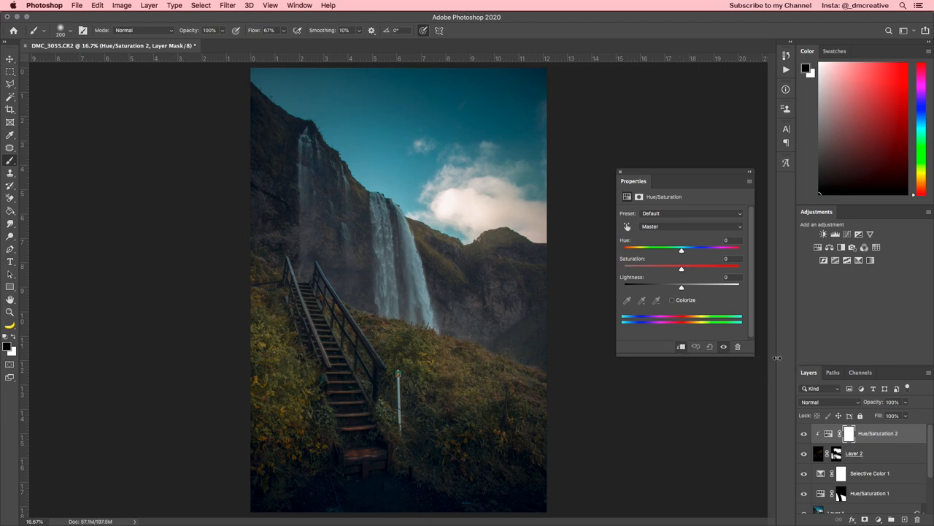
{"action": "mouse_move", "coordinate": [697, 293]}
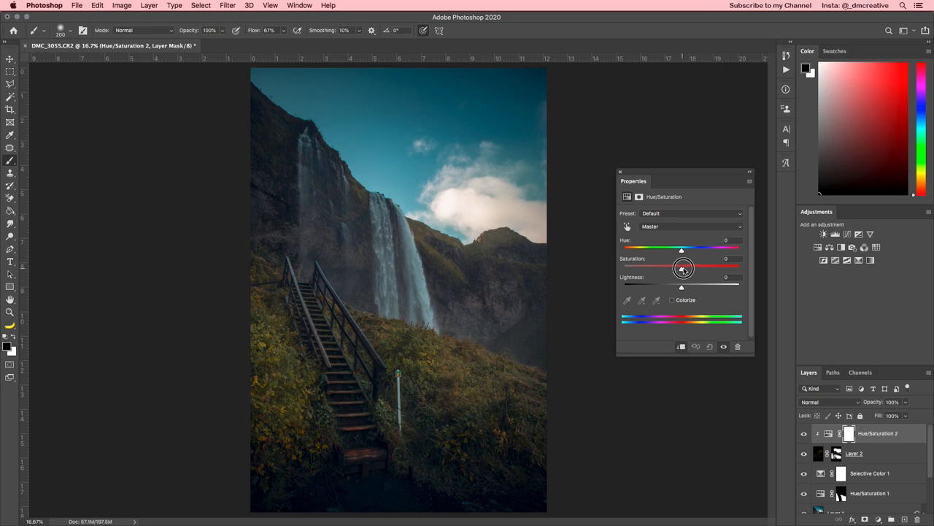
- Shift the hue negative and raise the saturation to tint the sunshine layer orange
{"action": "left_click_drag", "start_coordinate": [684, 269], "coordinate": [689, 268]}
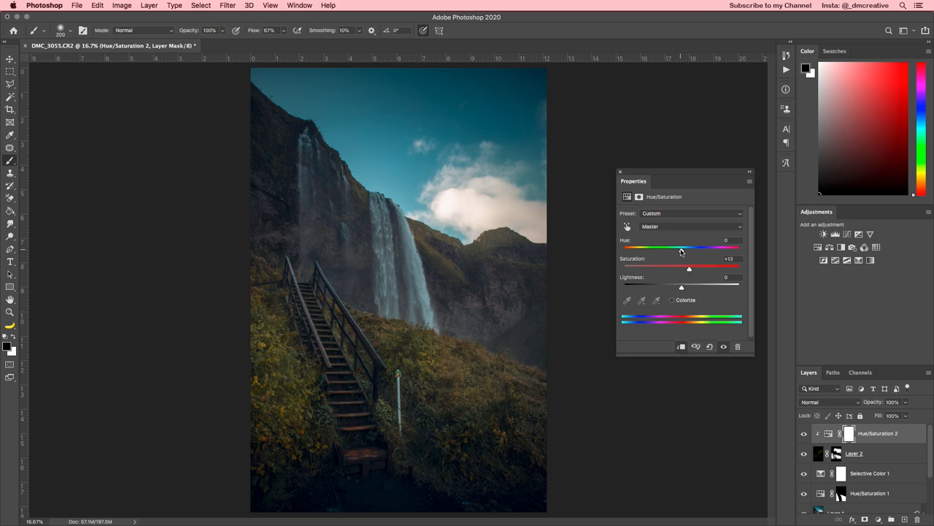
{"action": "left_click_drag", "start_coordinate": [663, 248], "coordinate": [684, 249]}
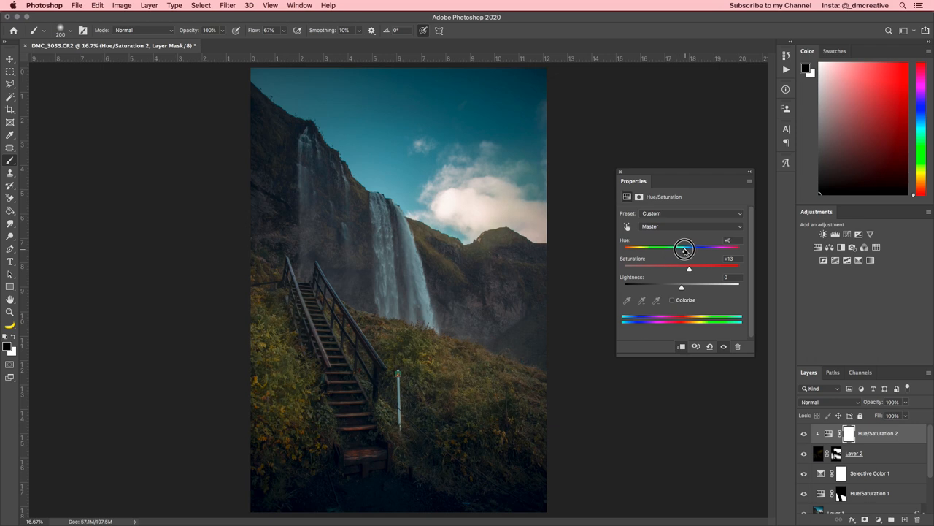
{"action": "left_click_drag", "start_coordinate": [684, 248], "coordinate": [670, 248]}
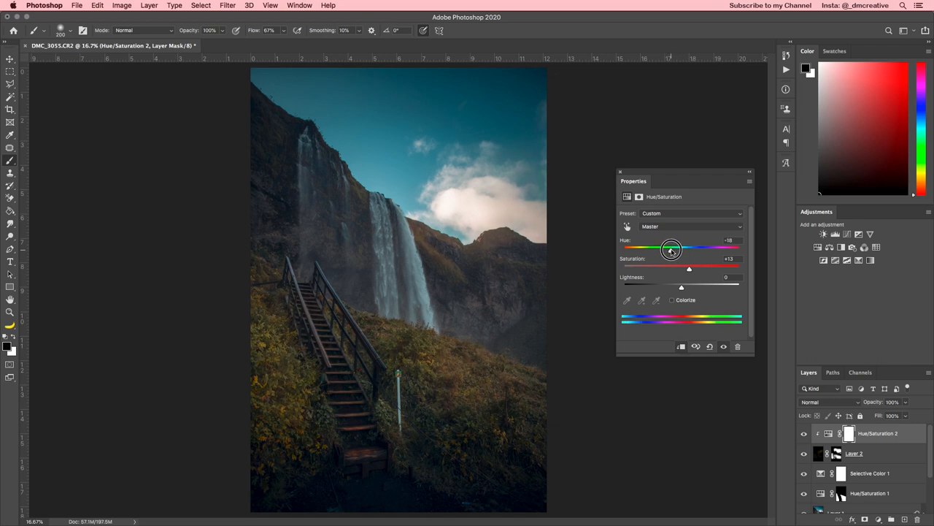
{"action": "left_click_drag", "start_coordinate": [671, 269], "coordinate": [690, 268]}
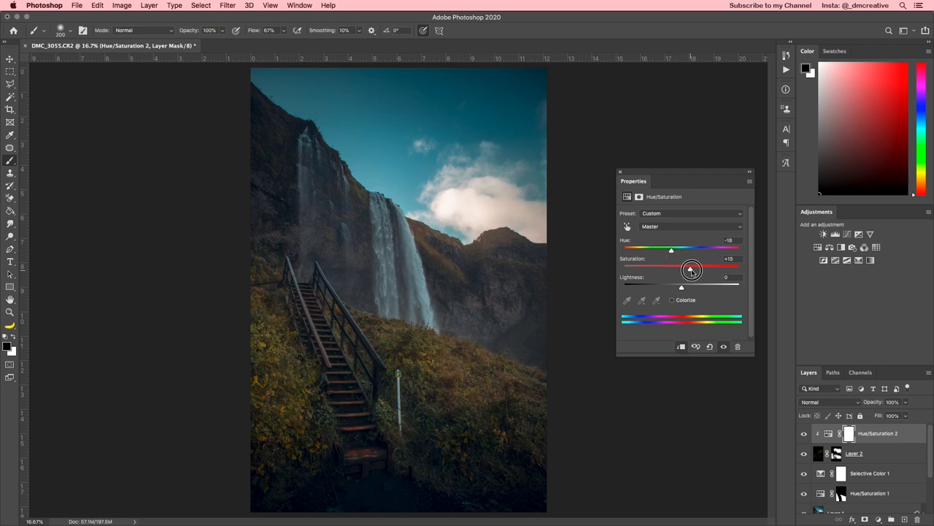